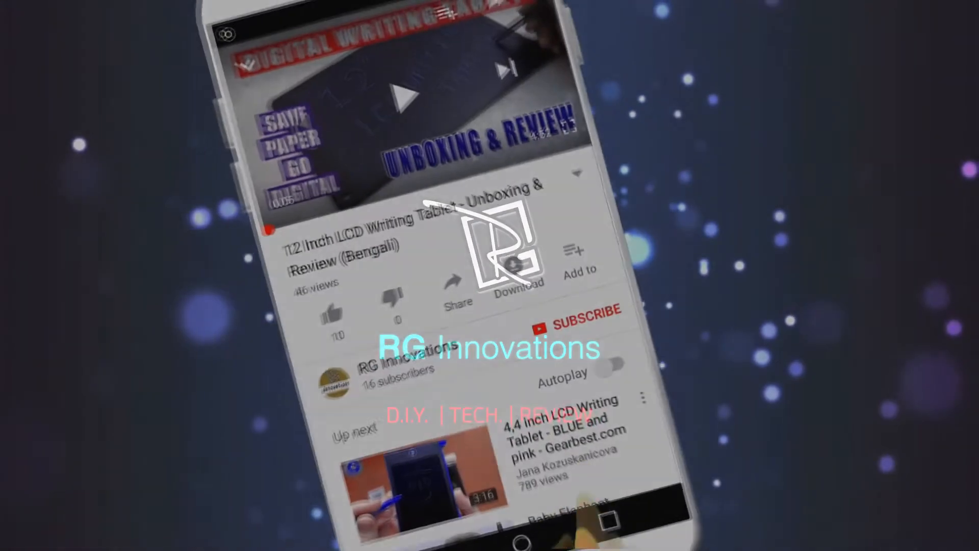
Subscribe to RG Innovations so the button under the LCD Writing Tablet video reads SUBSCRIBED
click(578, 311)
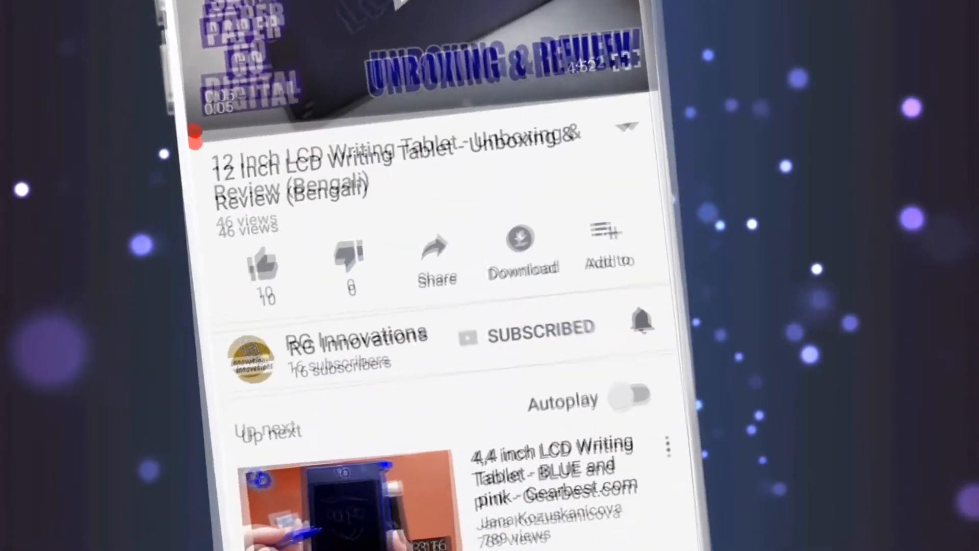